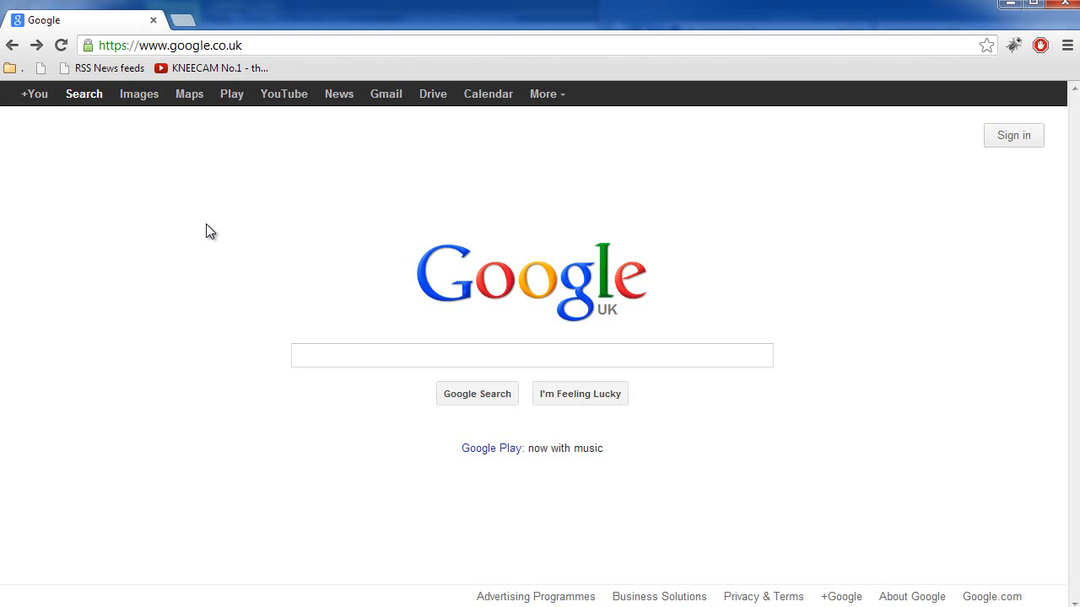
Step: Go to dafont.com in Chrome's address bar
{"action": "left_click", "coordinate": [169, 45]}
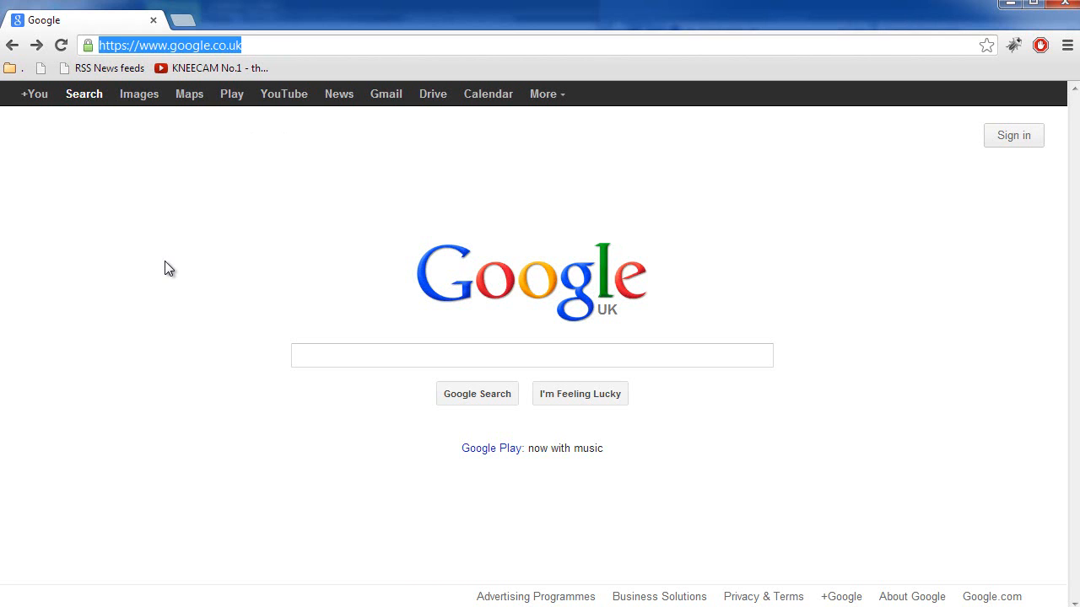
{"action": "type", "text": "dafont.com"}
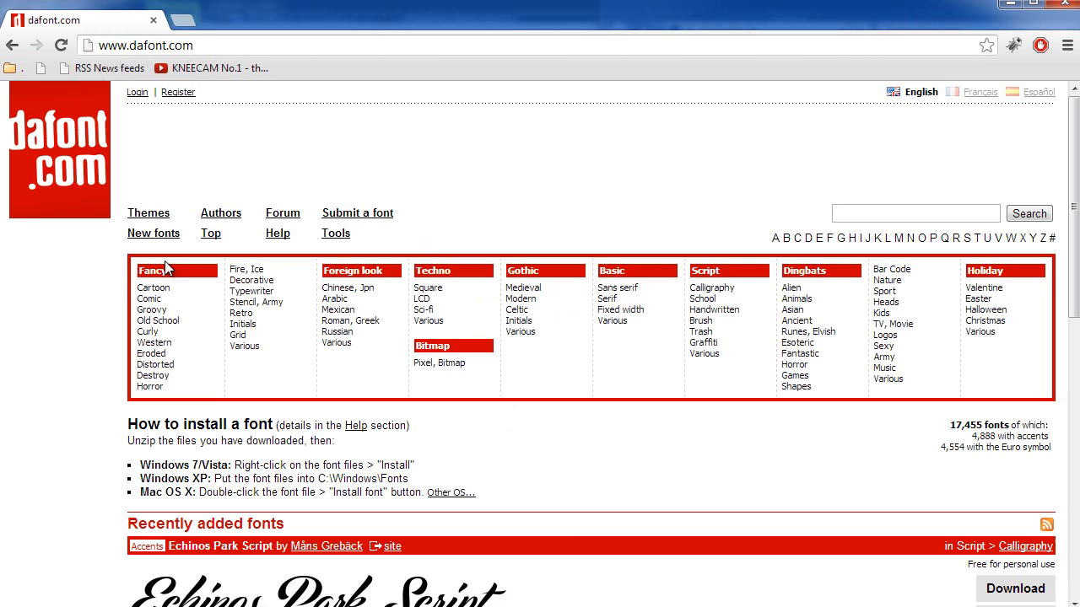
{"action": "scroll", "scroll_direction": "down", "scroll_amount": 3}
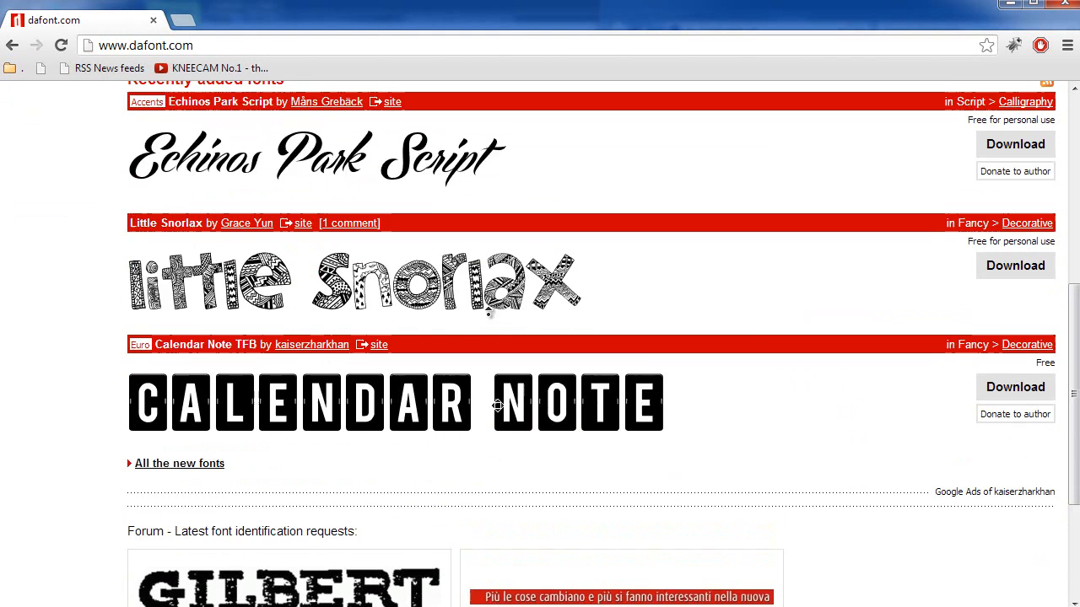
{"action": "scroll", "scroll_direction": "up", "scroll_amount": 3}
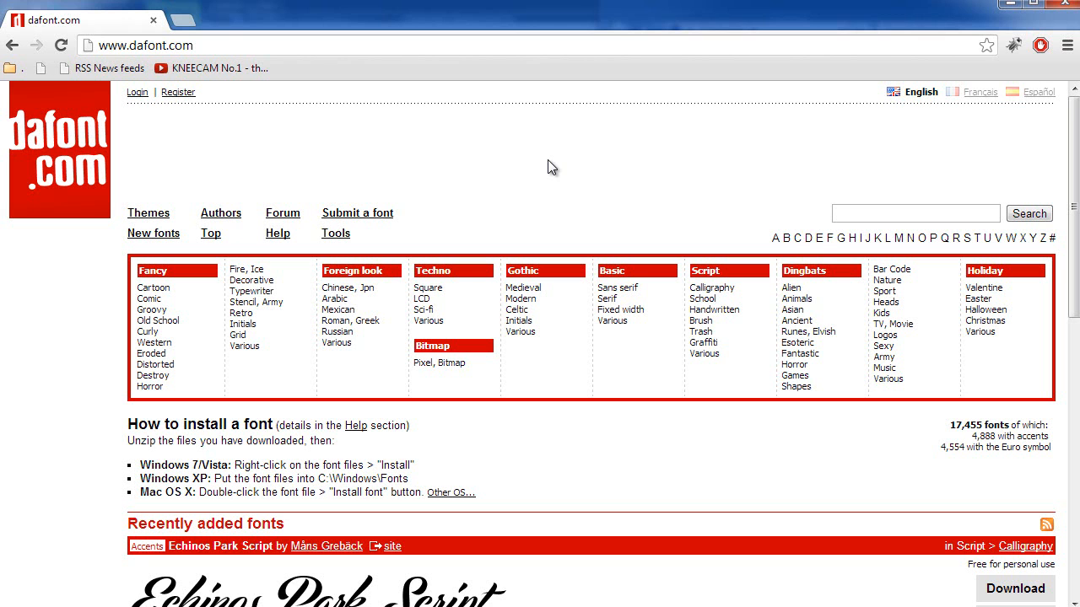
{"action": "left_click", "coordinate": [915, 213]}
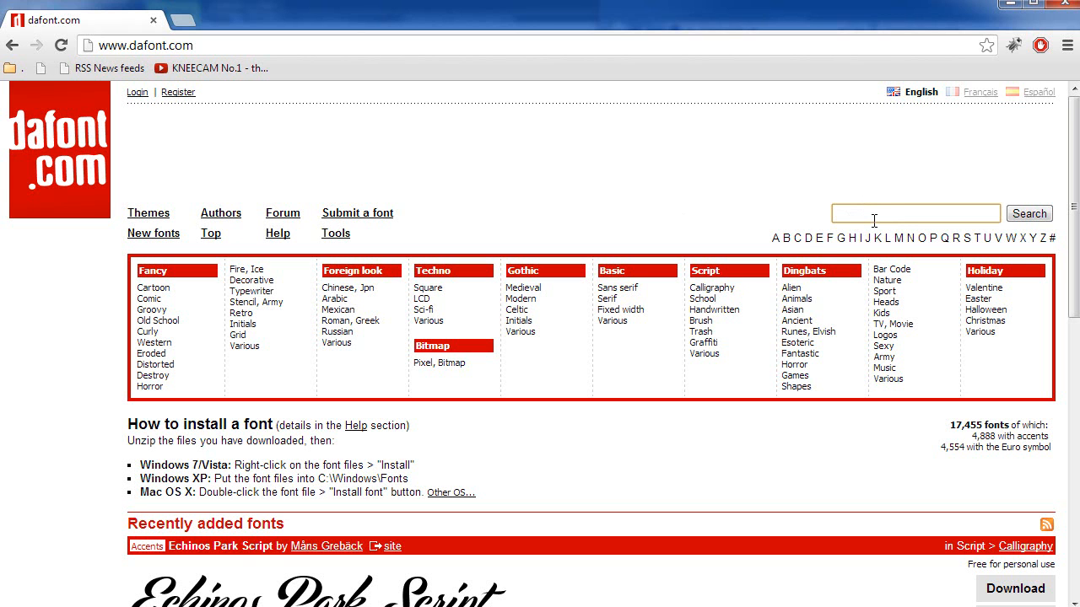
Step: Search dafont.com for runescape, download RuneScape UF, and open runescape_uf.zip
{"action": "left_click", "coordinate": [1028, 213]}
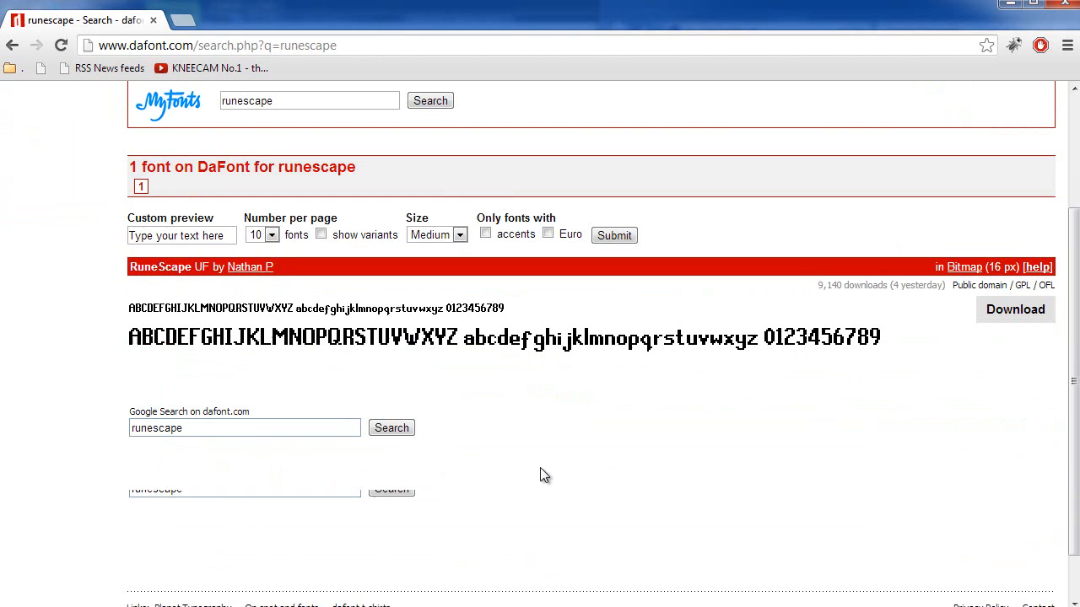
{"action": "scroll", "scroll_direction": "up", "scroll_amount": 3}
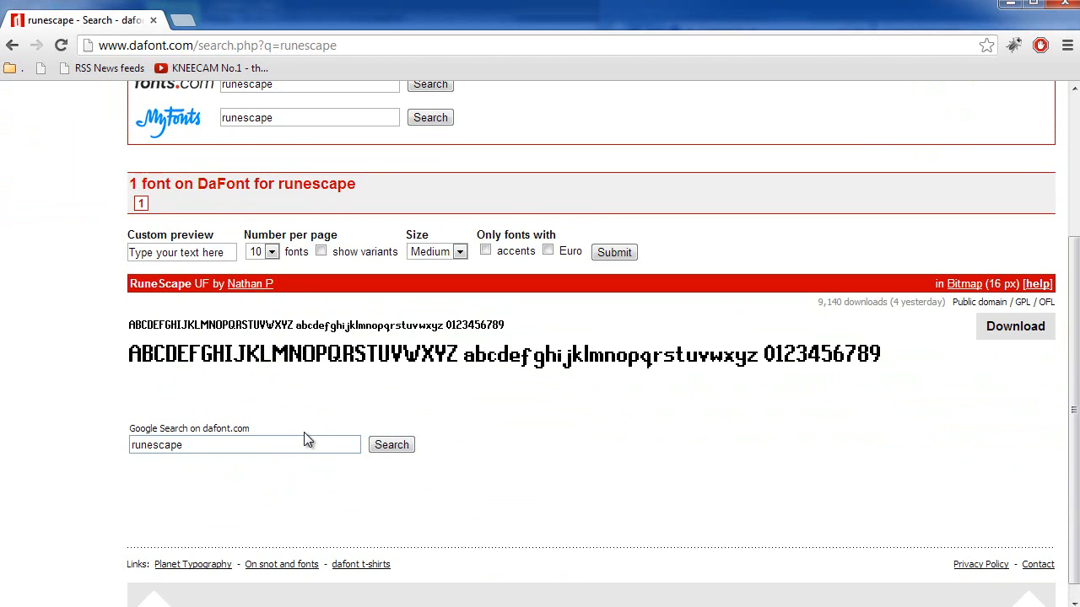
{"action": "mouse_move", "coordinate": [308, 424]}
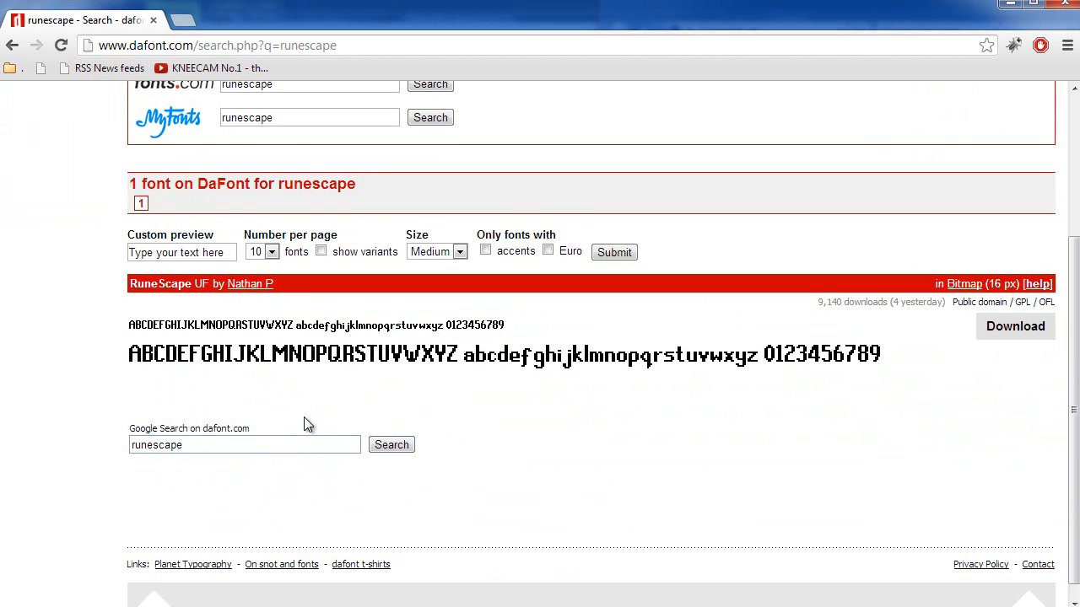
{"action": "mouse_move", "coordinate": [908, 374]}
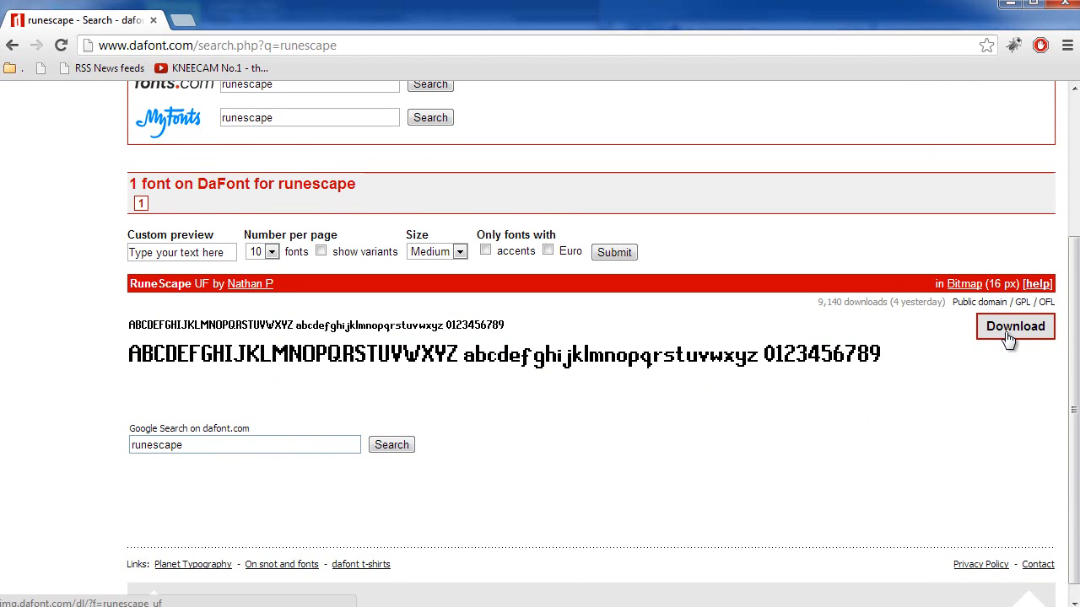
{"action": "left_click", "coordinate": [1014, 327]}
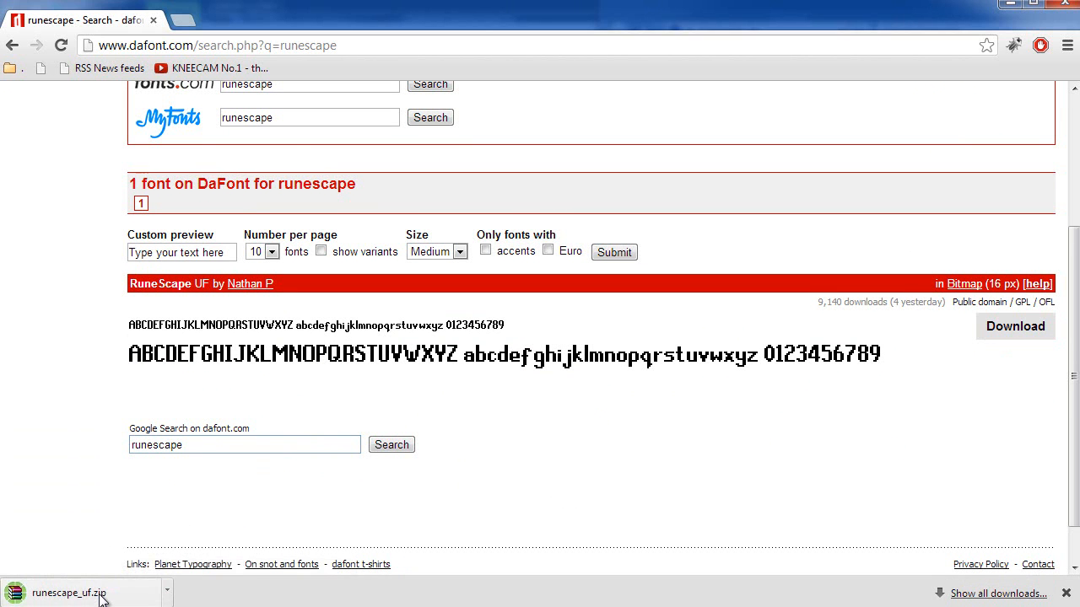
{"action": "left_click", "coordinate": [67, 593]}
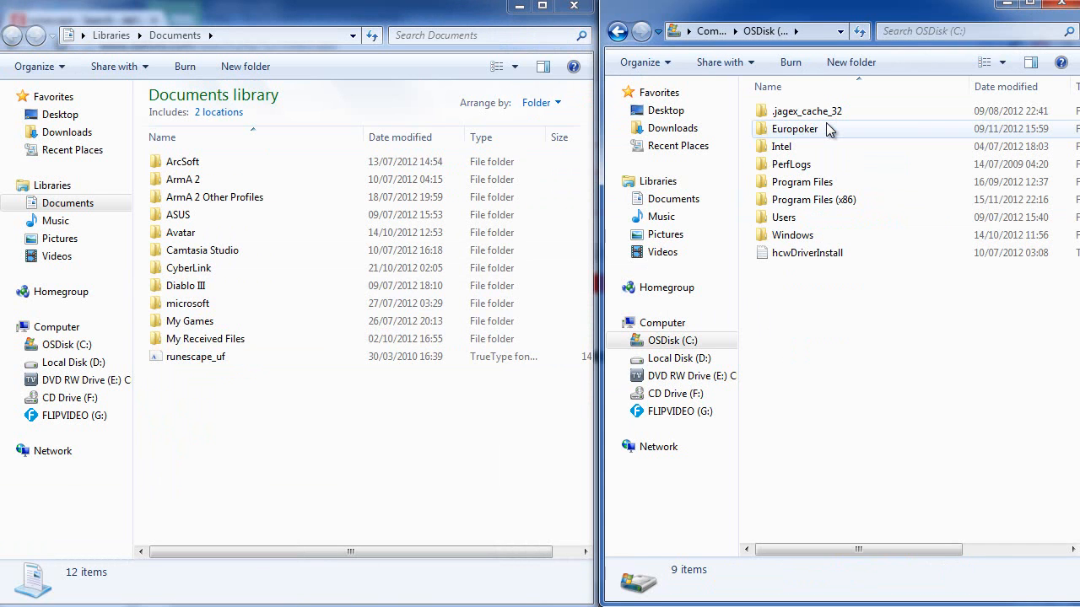
Step: Open C:\Windows\Fonts and select the runescape_uf font file in Documents
{"action": "double_click", "coordinate": [792, 234]}
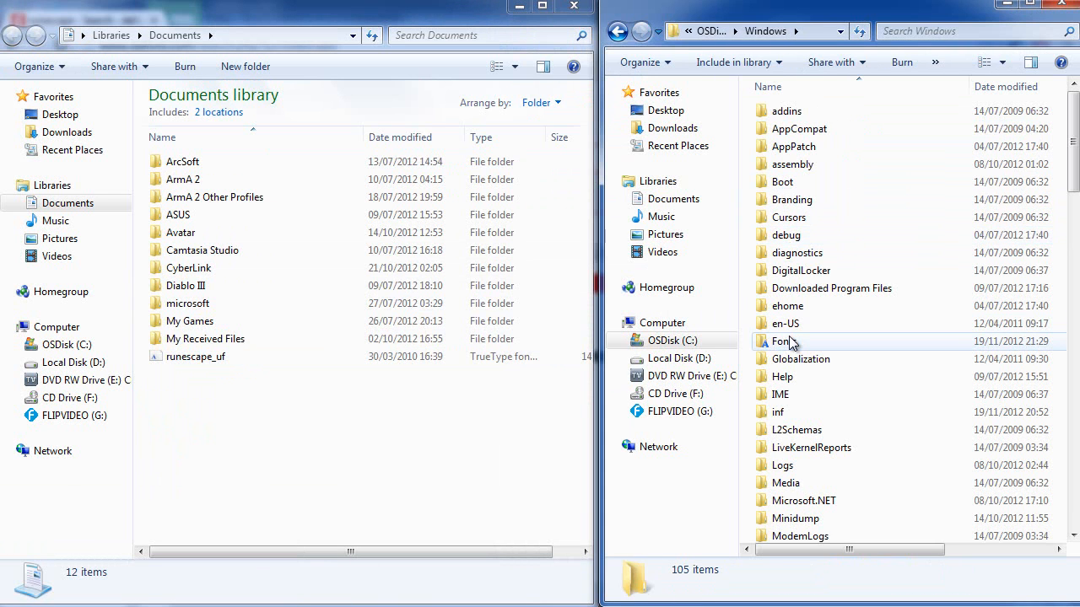
{"action": "double_click", "coordinate": [780, 340]}
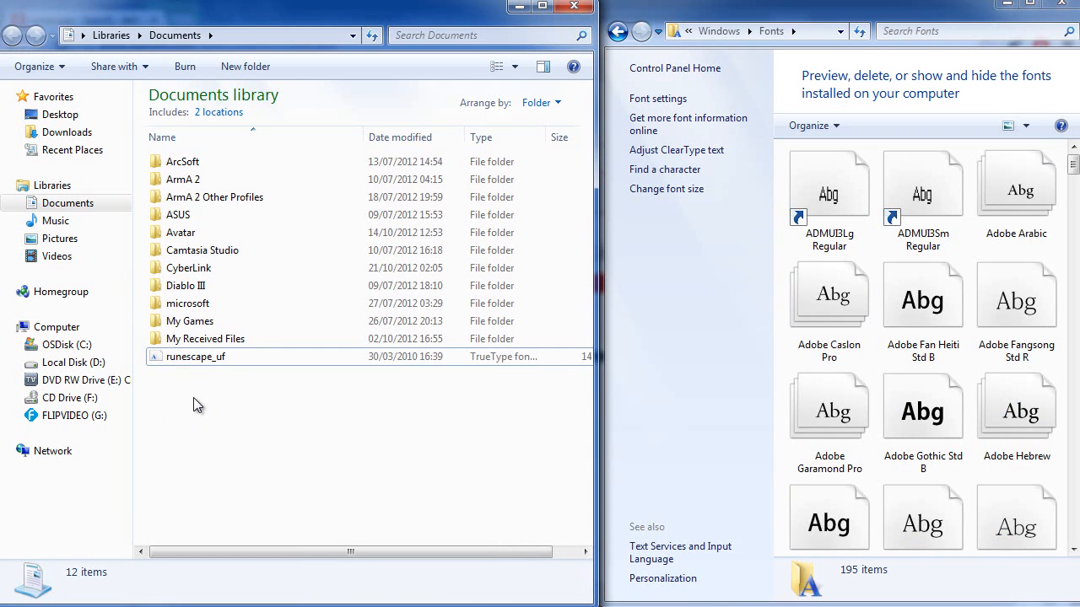
{"action": "left_click", "coordinate": [195, 356]}
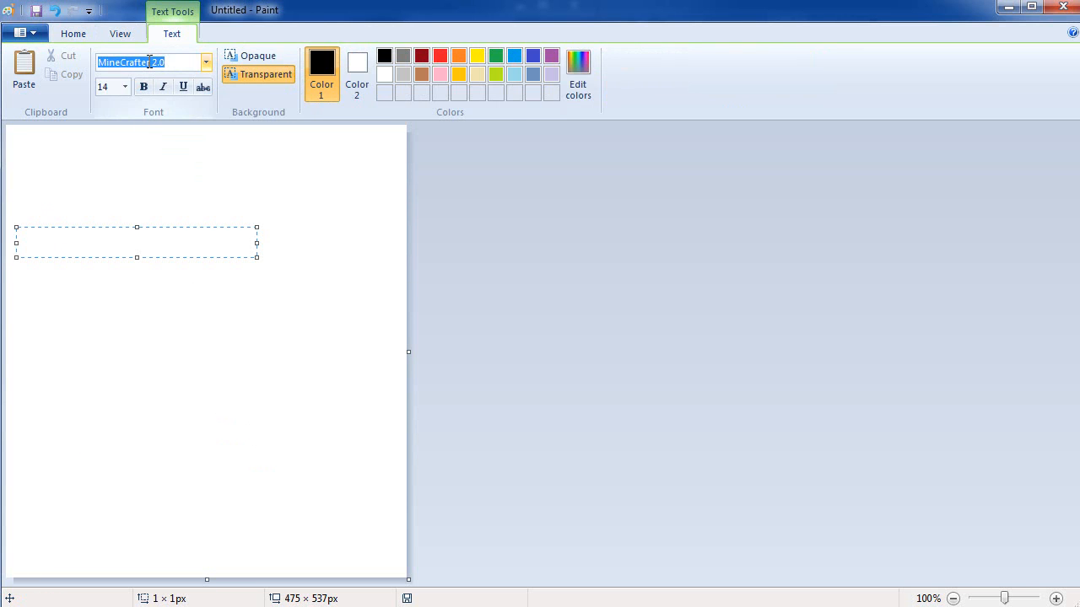
Step: Set the Paint text font to RuneScape UF and type sample letters
{"action": "type", "text": "RuneScape UF"}
{"action": "left_click", "coordinate": [136, 242]}
{"action": "type", "text": "test test"}
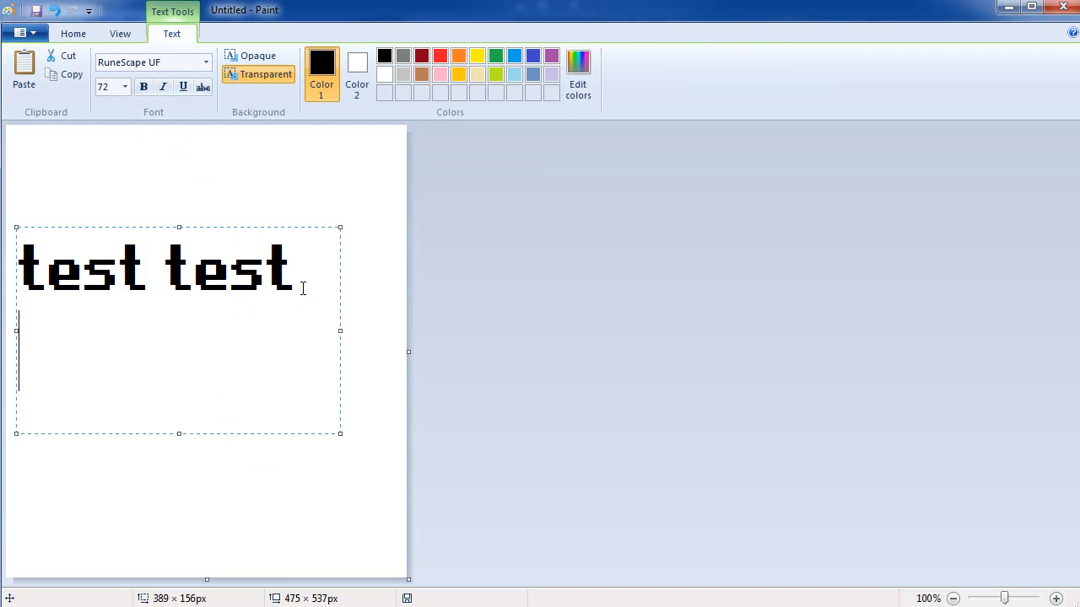
{"action": "type", "text": "dqwido jqo wif joqif j"}
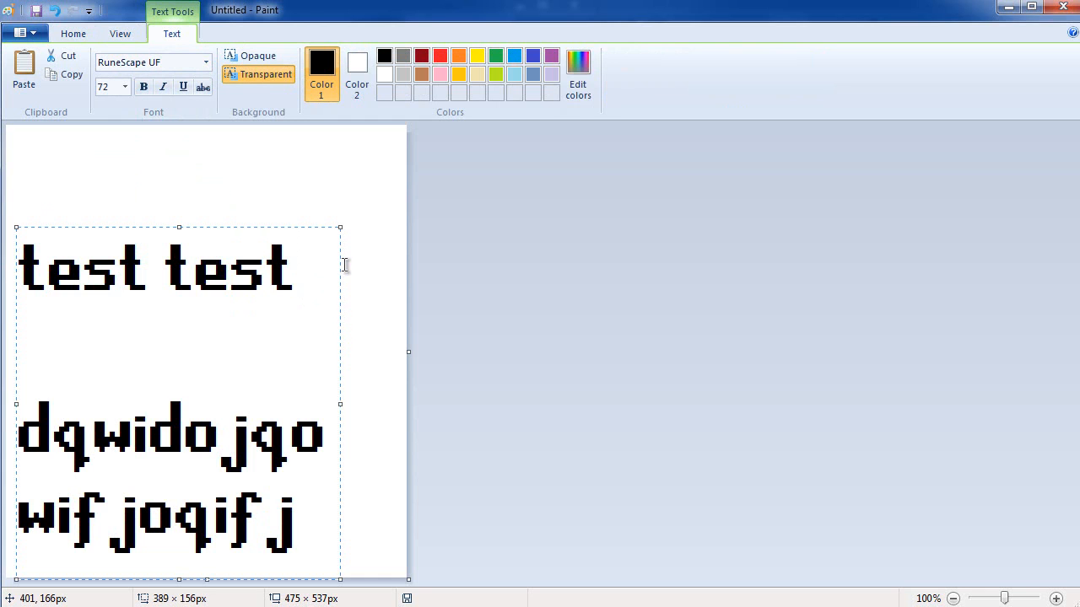
{"action": "left_click", "coordinate": [299, 514]}
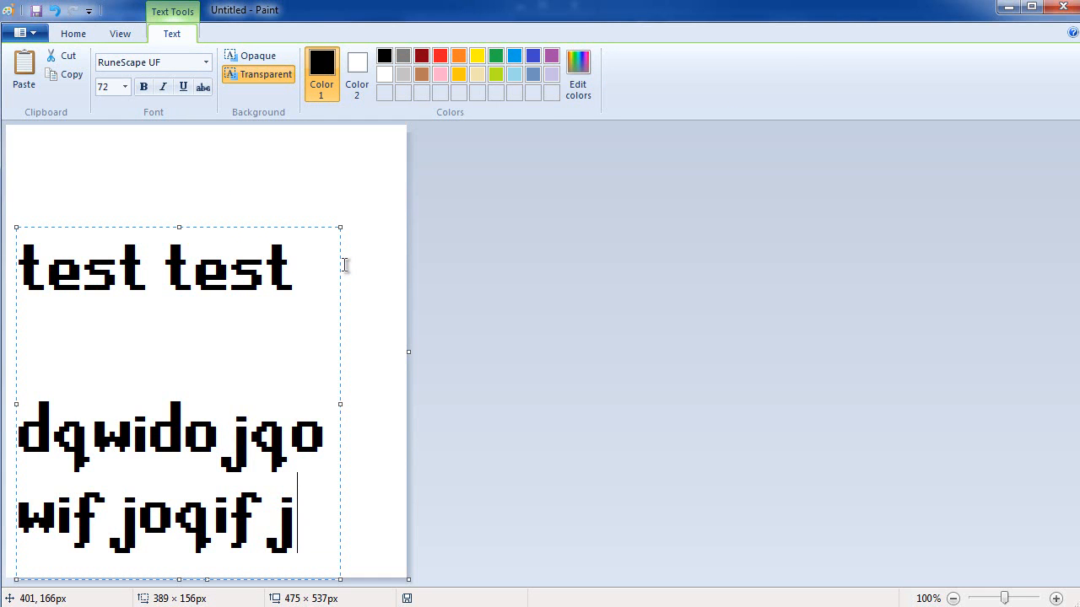